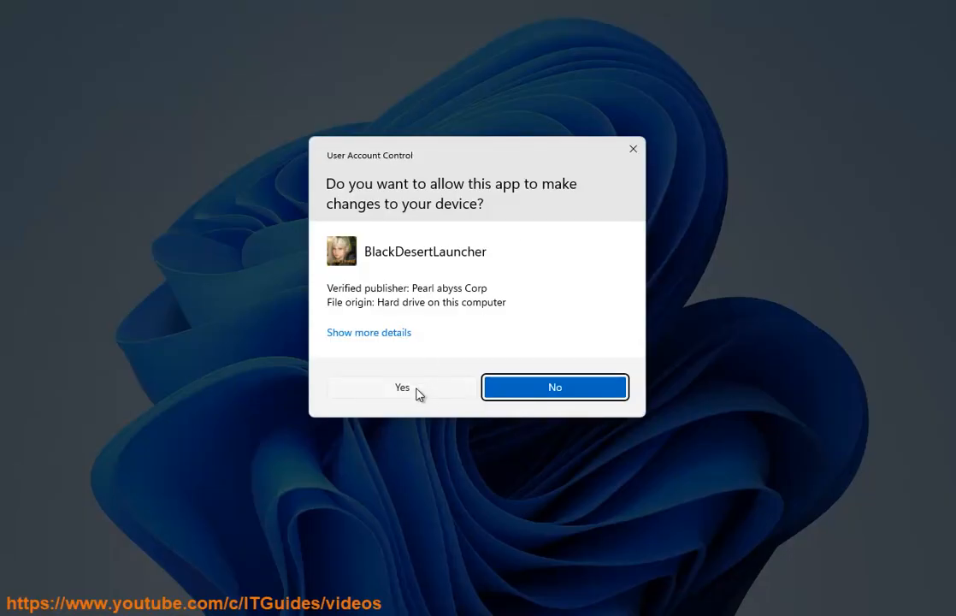
Step: Allow BlackDesertLauncher to make changes by answering Yes on the UAC prompt
click(401, 386)
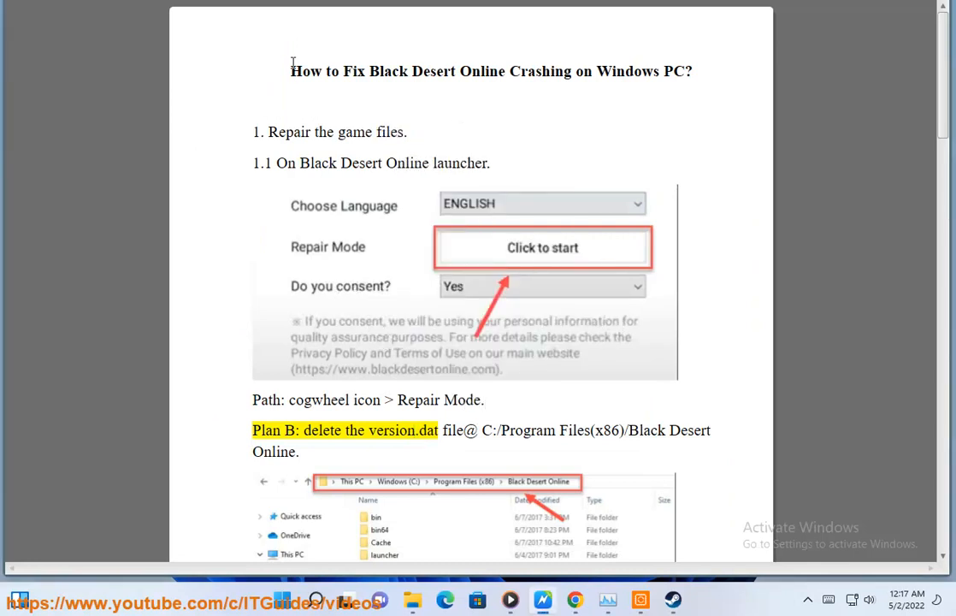
scroll(down, 3)
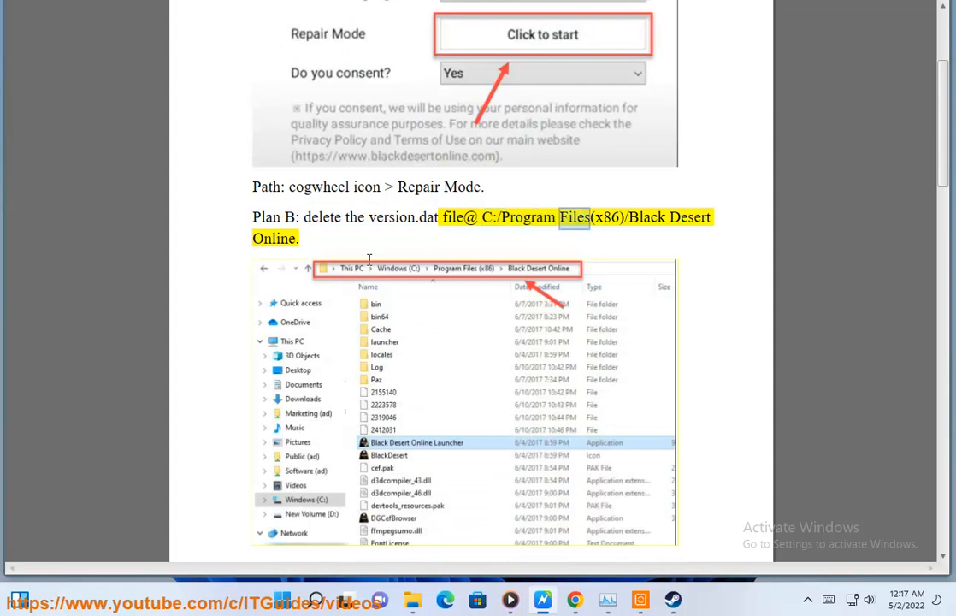
scroll(down, 3)
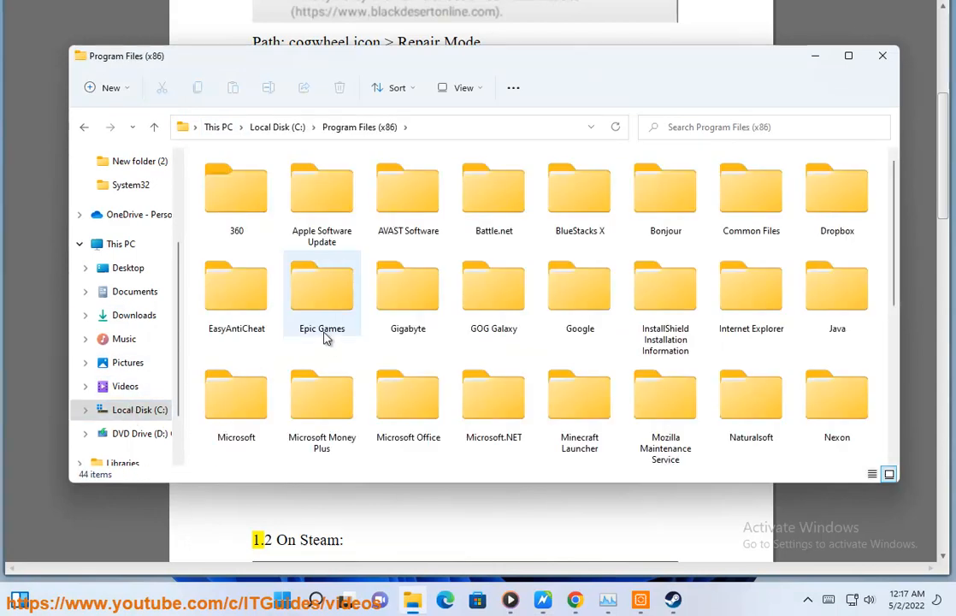
Step: Browse the folders in Program Files (x86), then minimize File Explorer
click(579, 193)
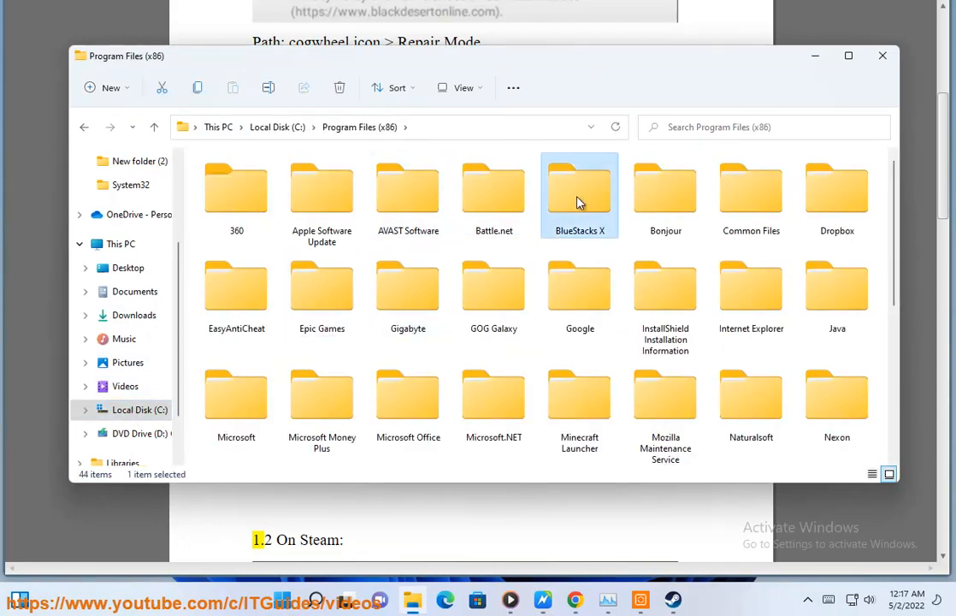
click(666, 195)
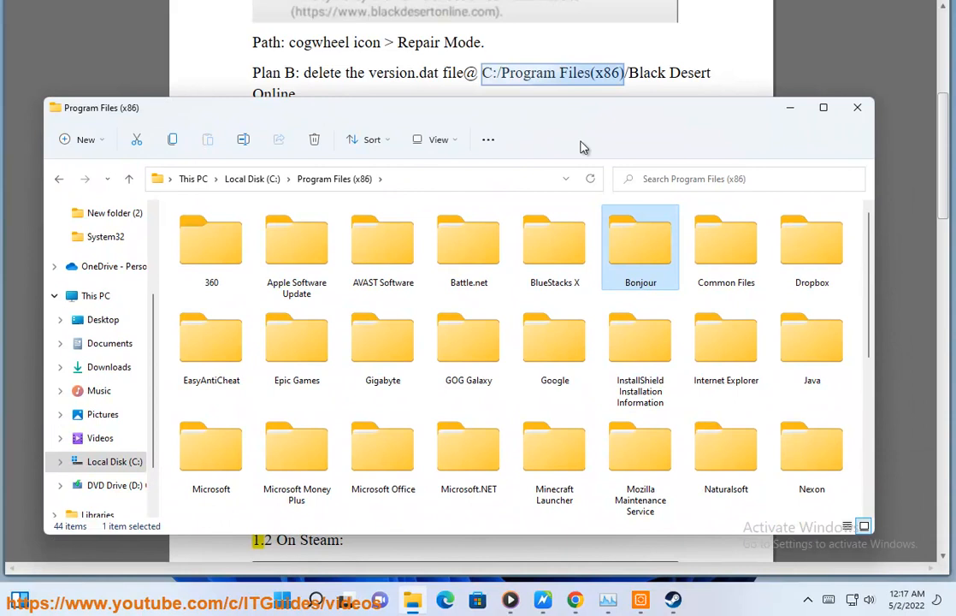
click(469, 242)
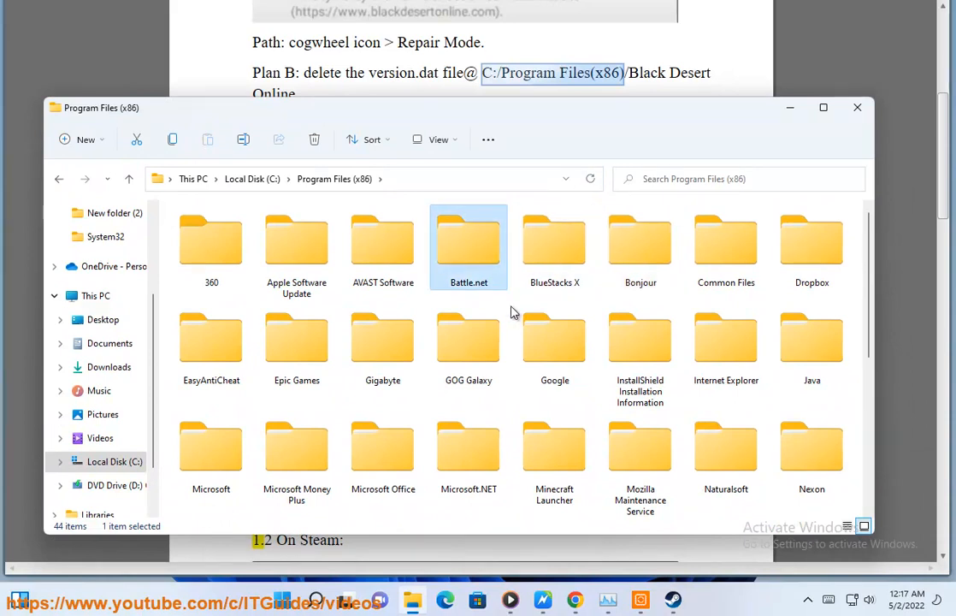
mouse_move(778, 439)
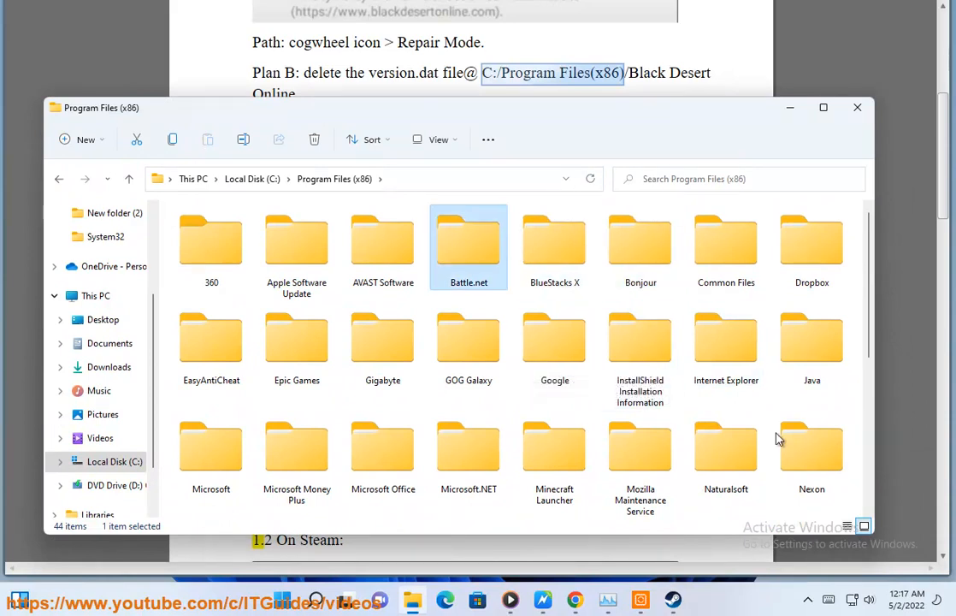
click(857, 107)
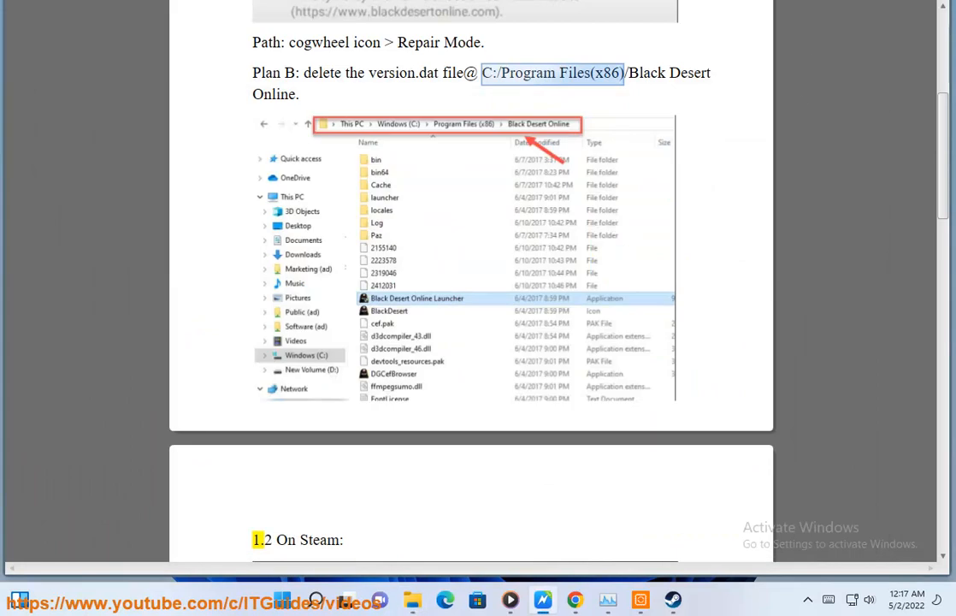
mouse_move(482, 142)
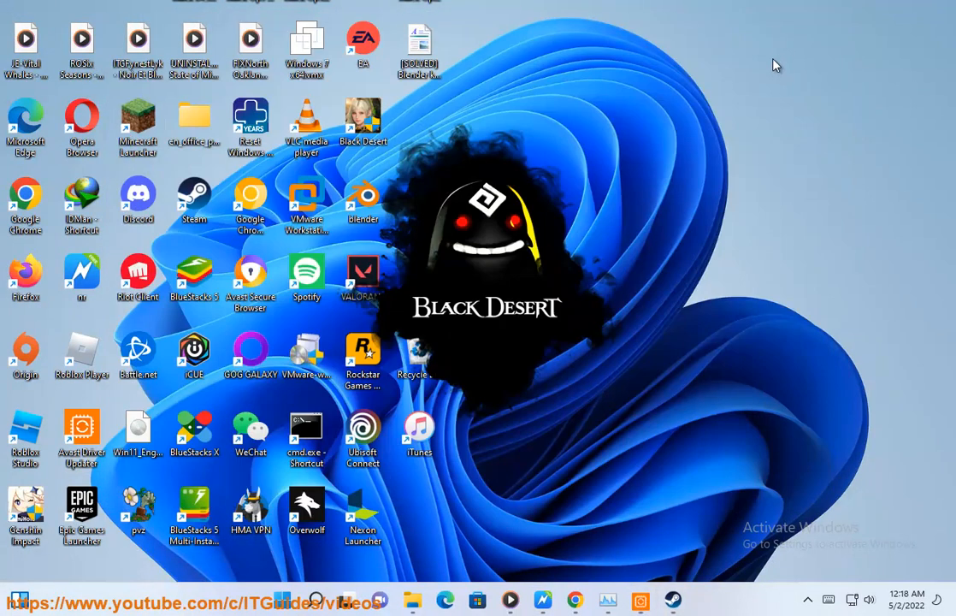
mouse_move(504, 212)
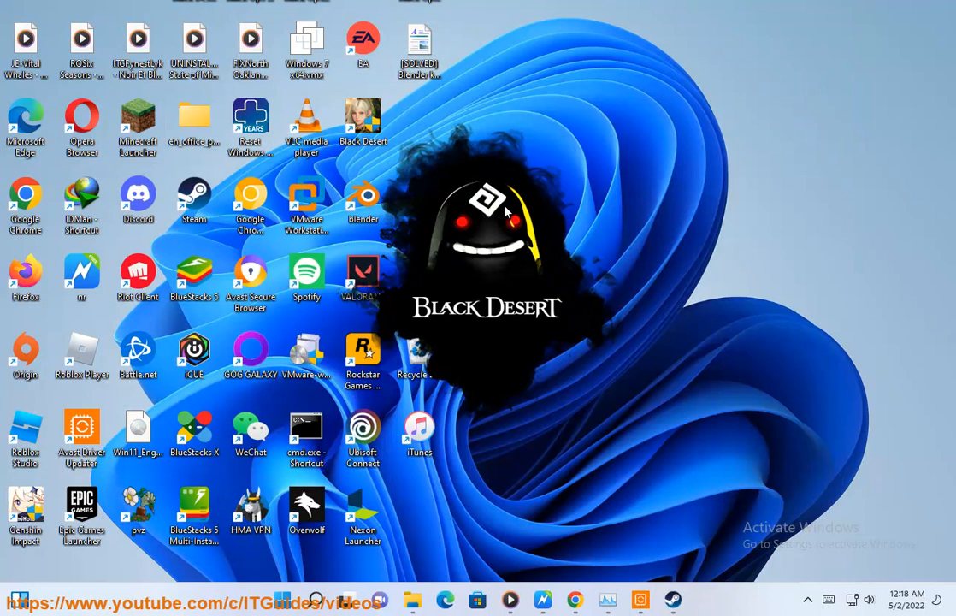
Step: Open the Black Desert shortcut's file location, C:\Pearlabyss\BlackDesert
right_click(363, 120)
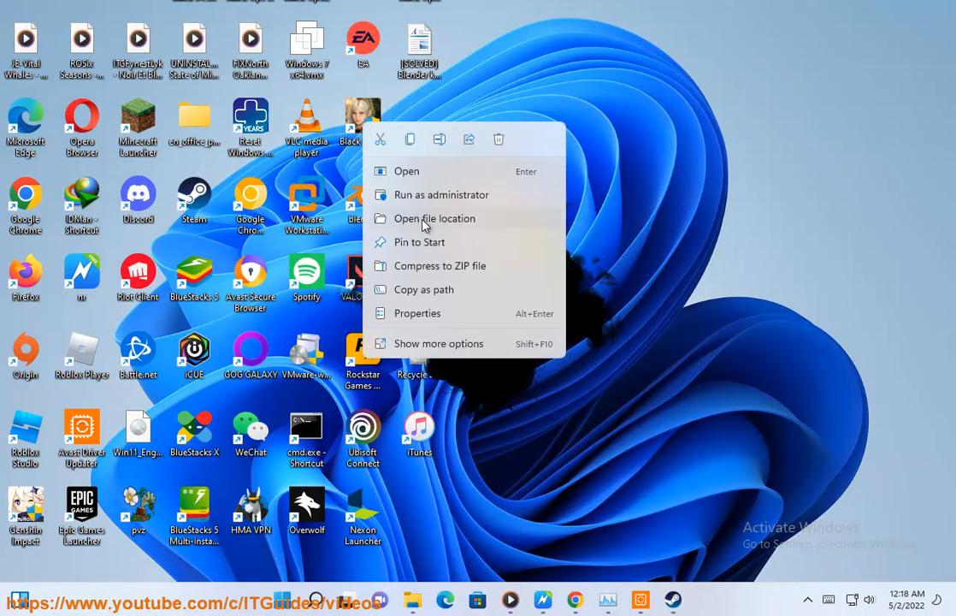
click(434, 219)
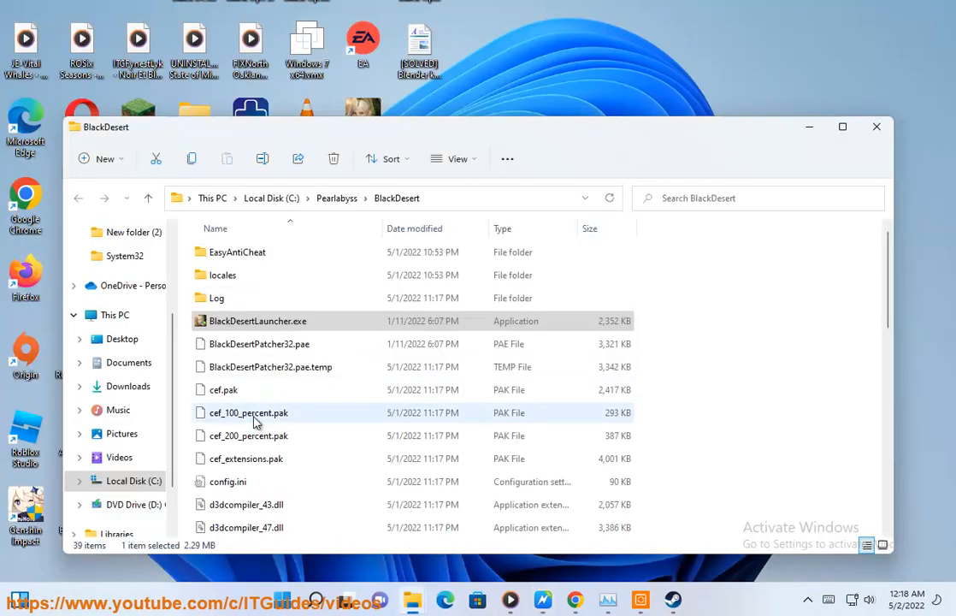
Step: Review the BlackDesert folder's launcher and game files, then minimize the window
scroll(down, 3)
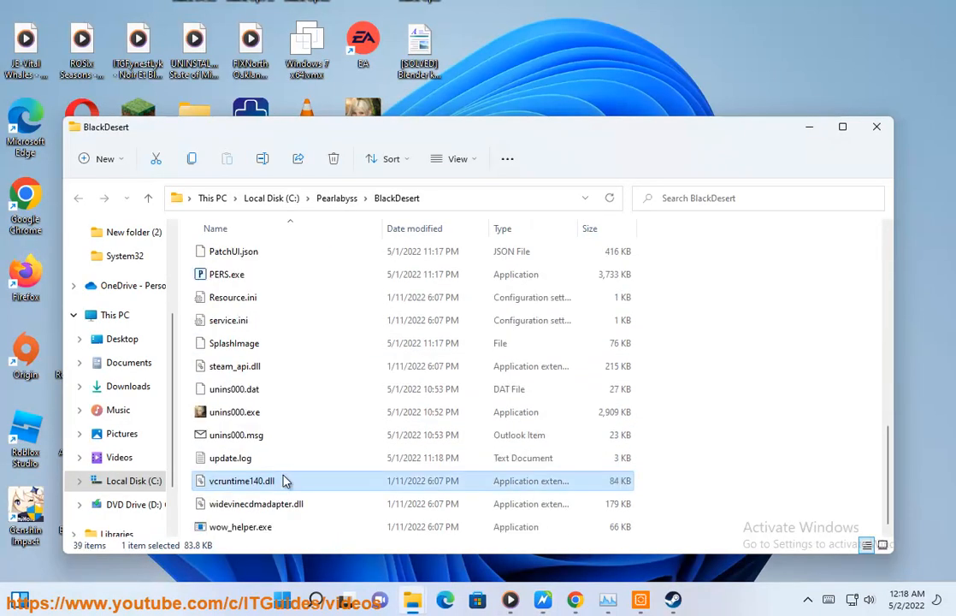
click(237, 435)
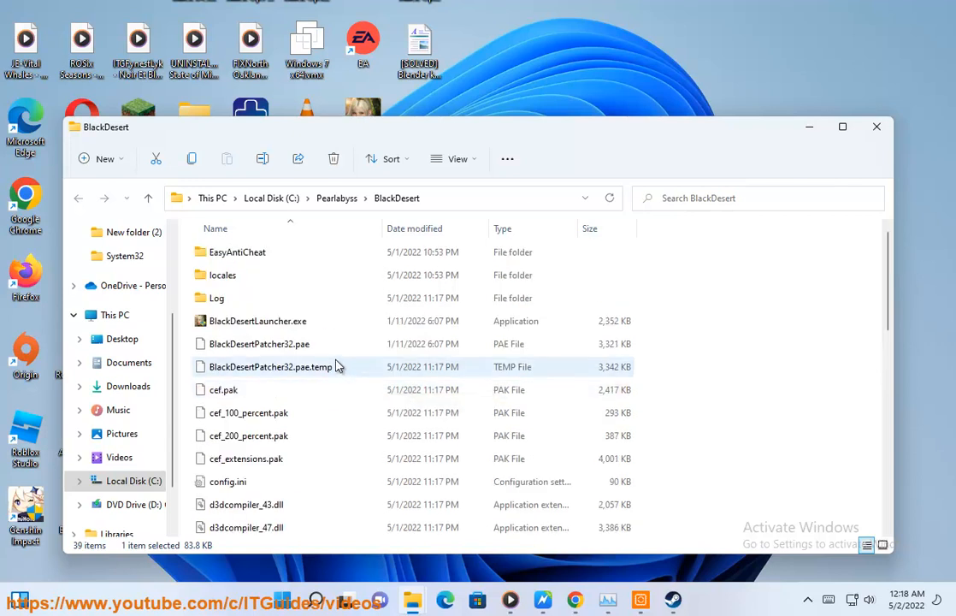
scroll(down, 3)
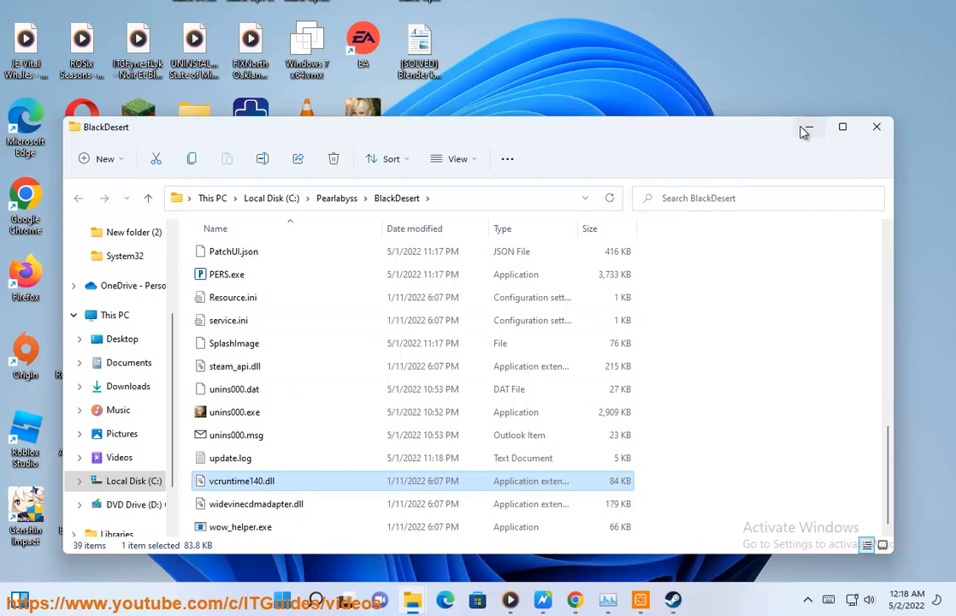
click(804, 127)
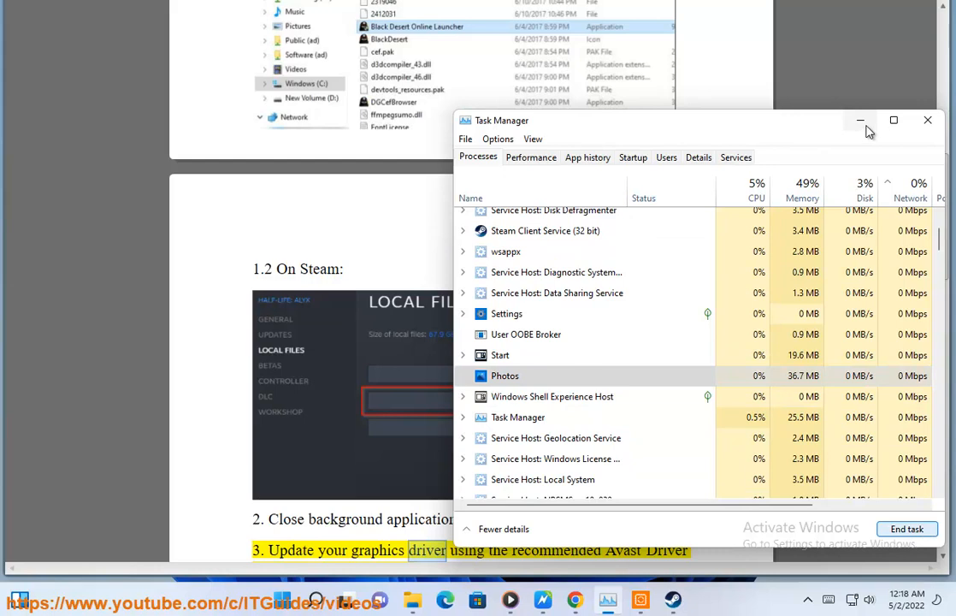
Step: Minimize Task Manager and Avast Driver Updater, and scroll the guide to the xcorona step
click(860, 120)
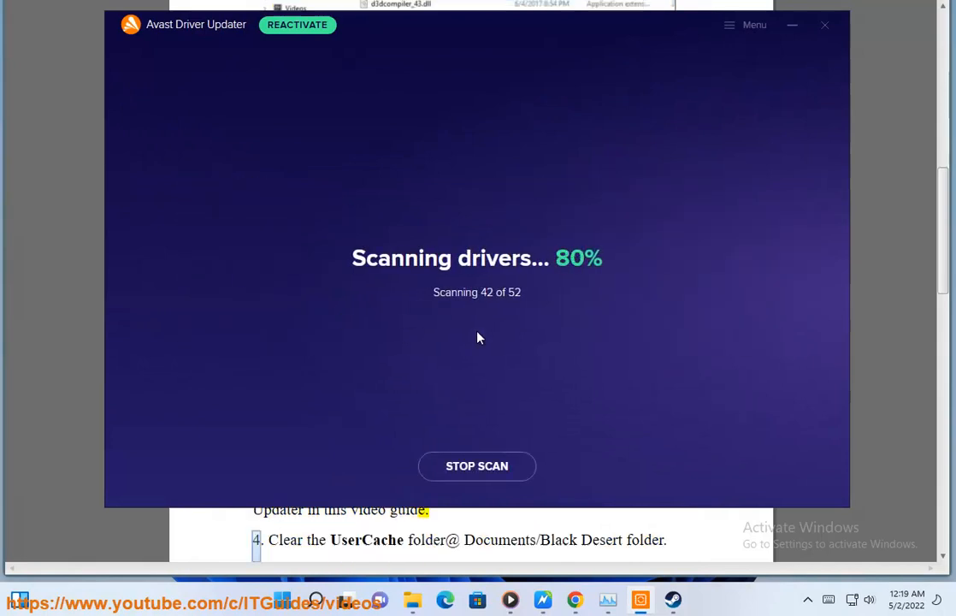
click(824, 24)
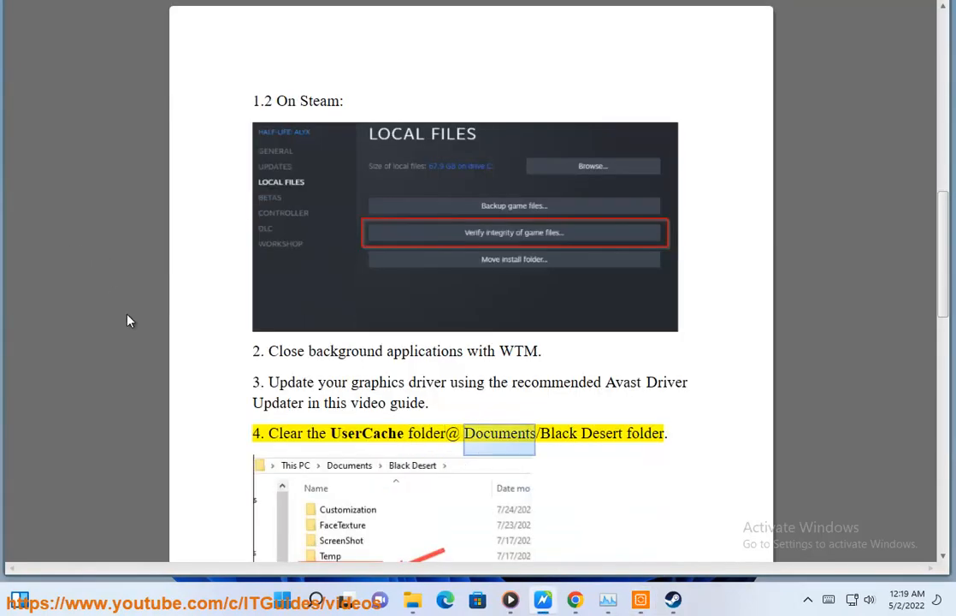
scroll(down, 3)
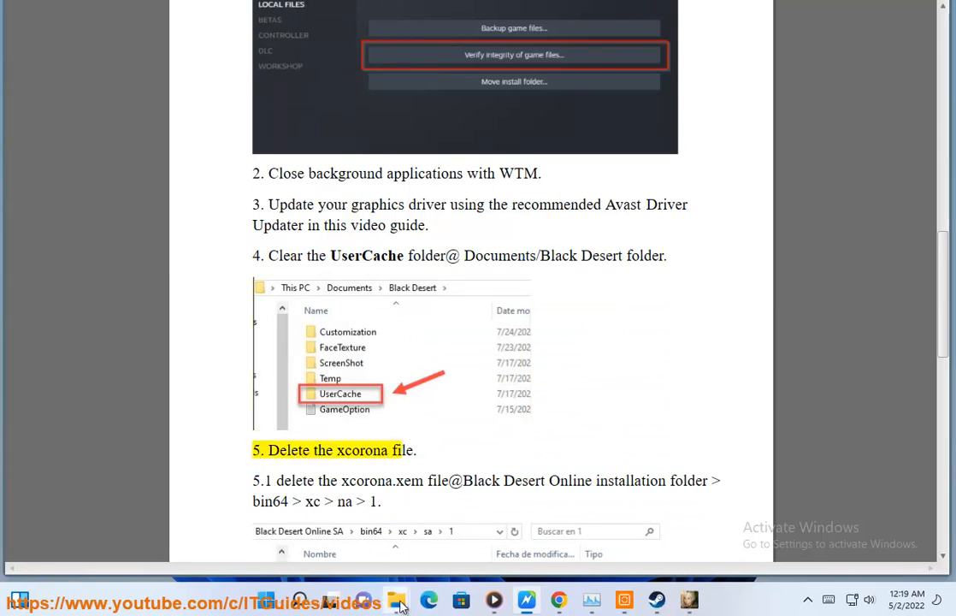
click(396, 599)
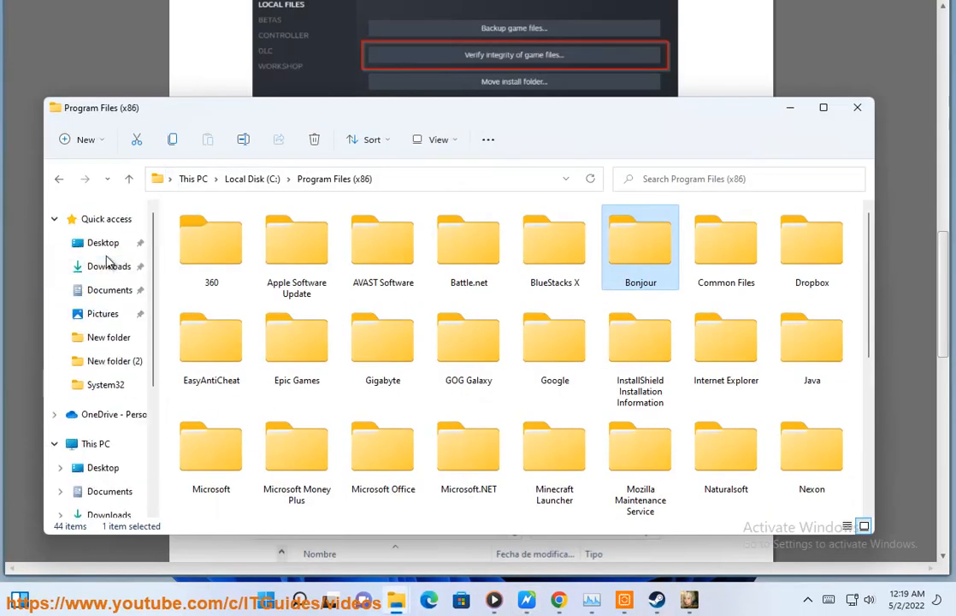
click(109, 289)
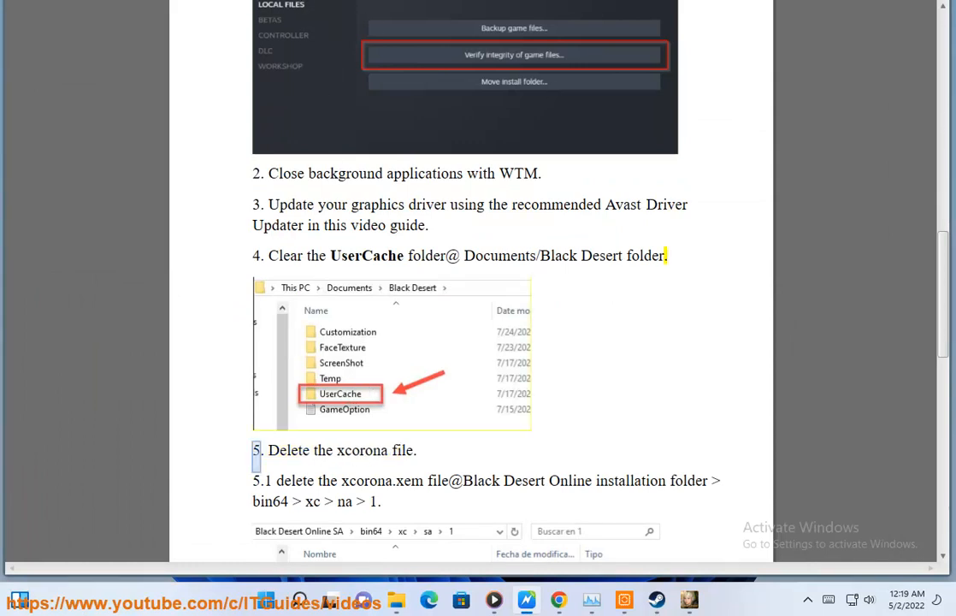
scroll(down, 3)
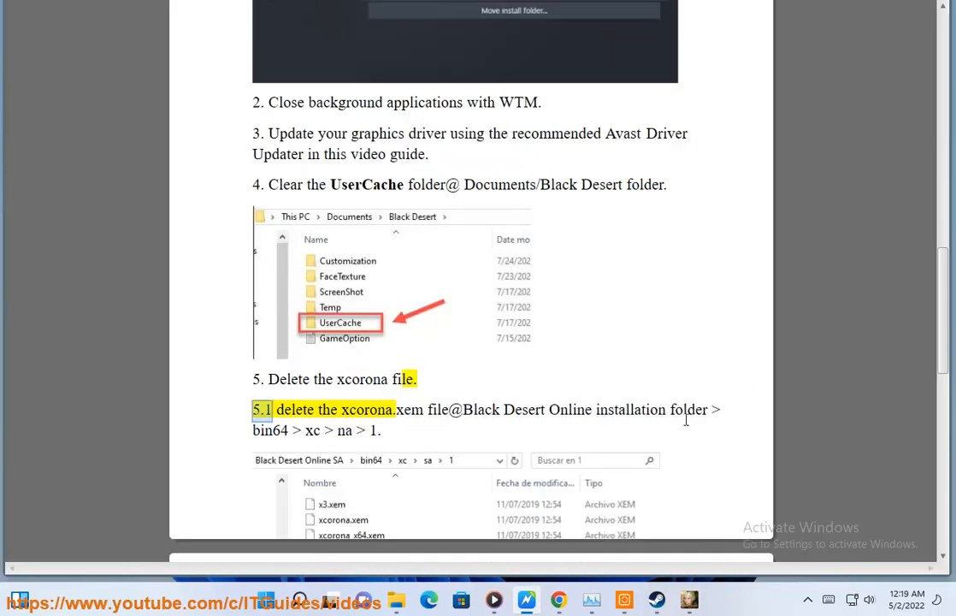
scroll(down, 3)
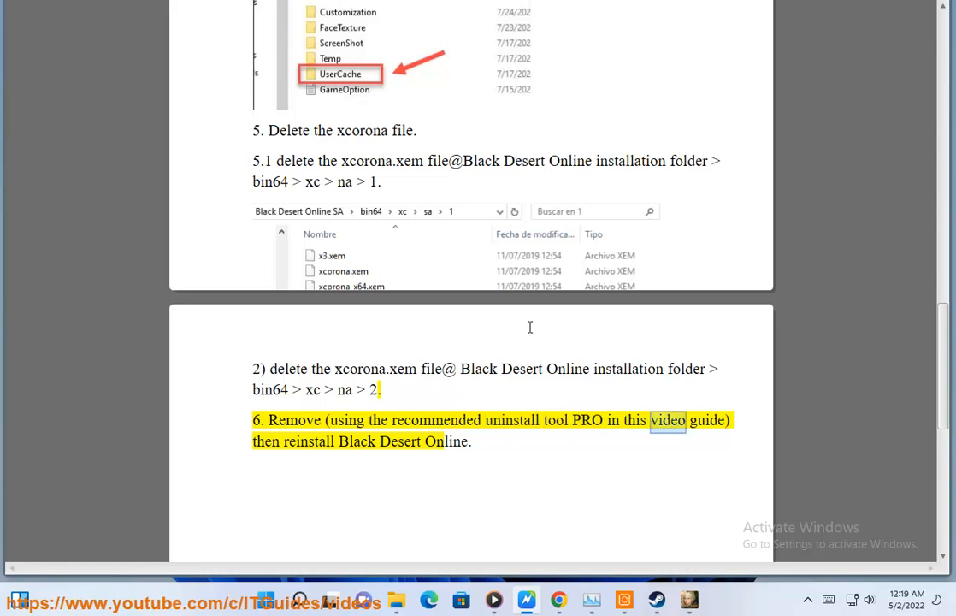
double_click(446, 441)
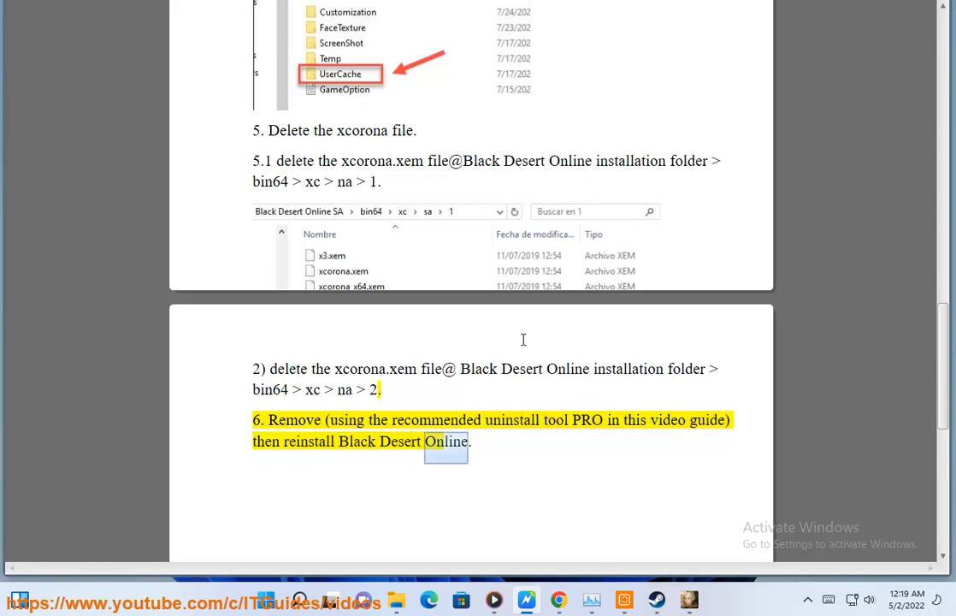